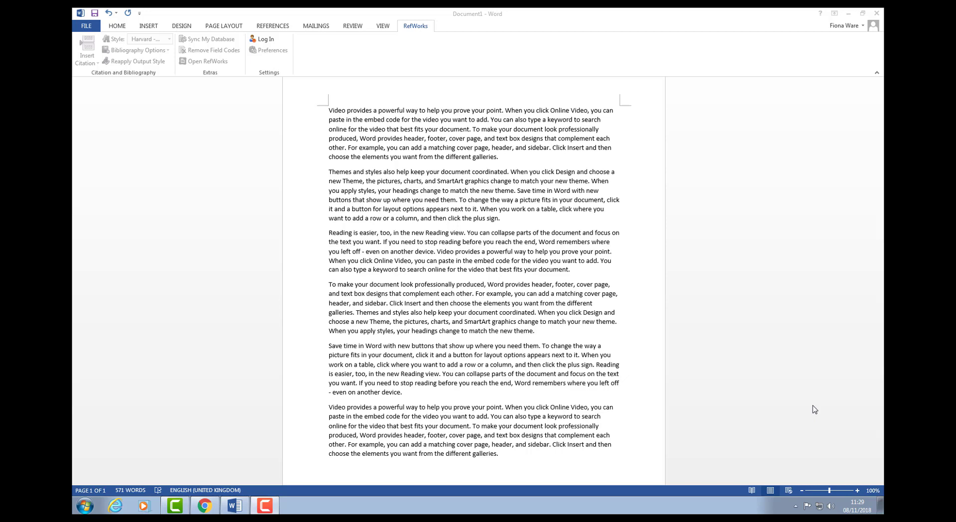
mouse_move(404, 33)
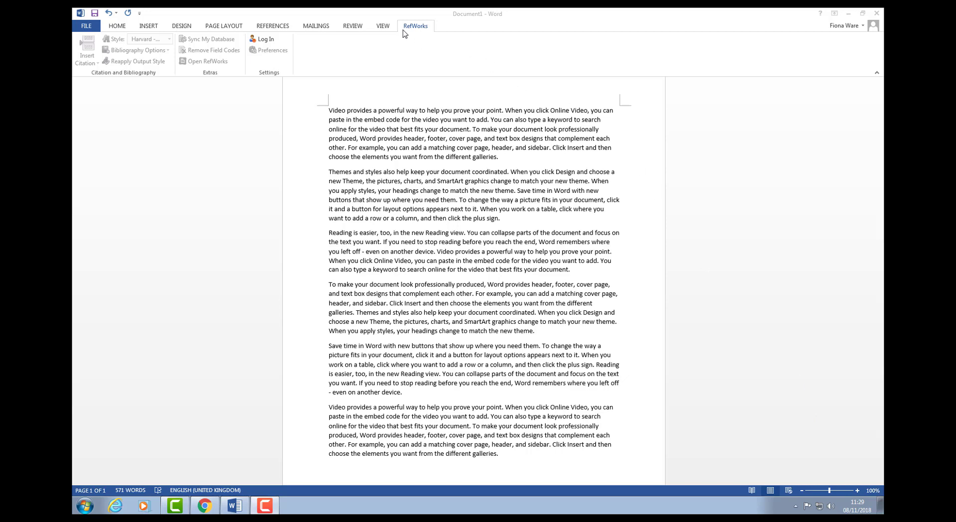
mouse_move(424, 31)
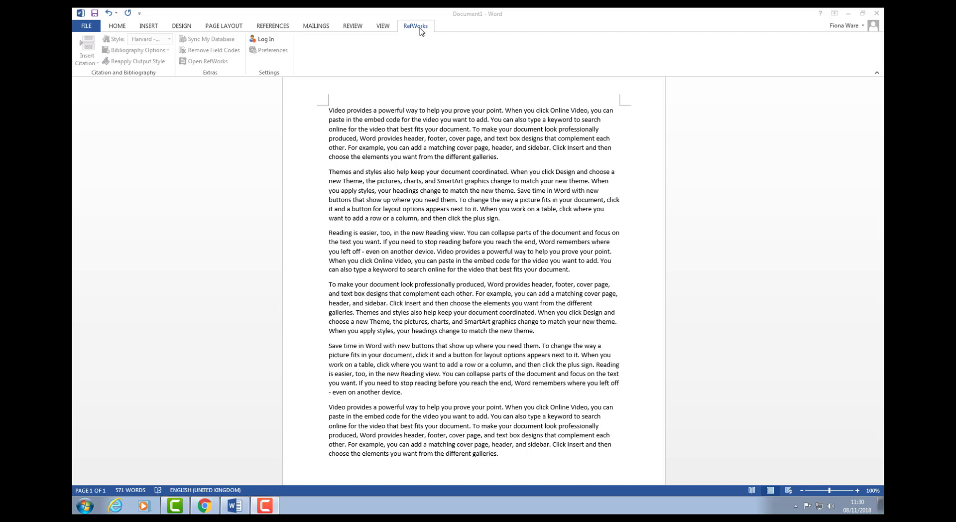
mouse_move(266, 43)
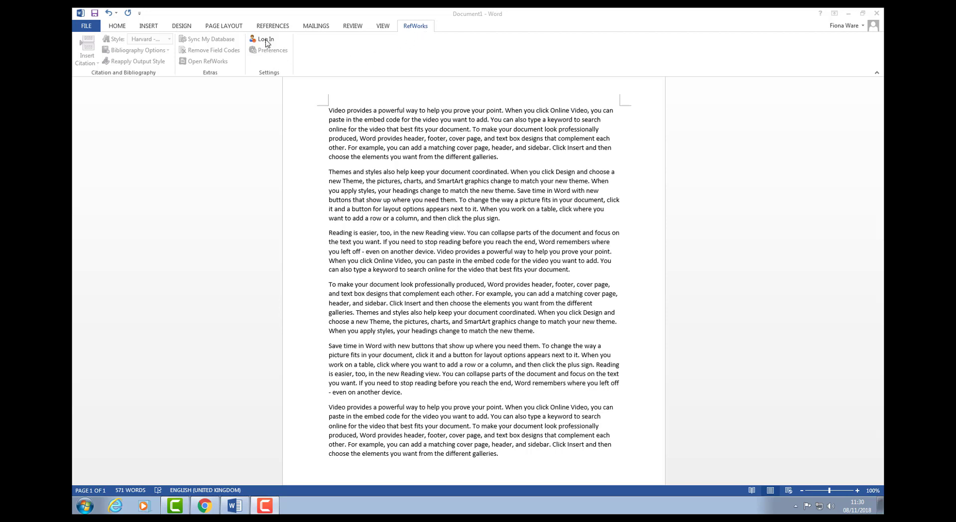
left_click(263, 39)
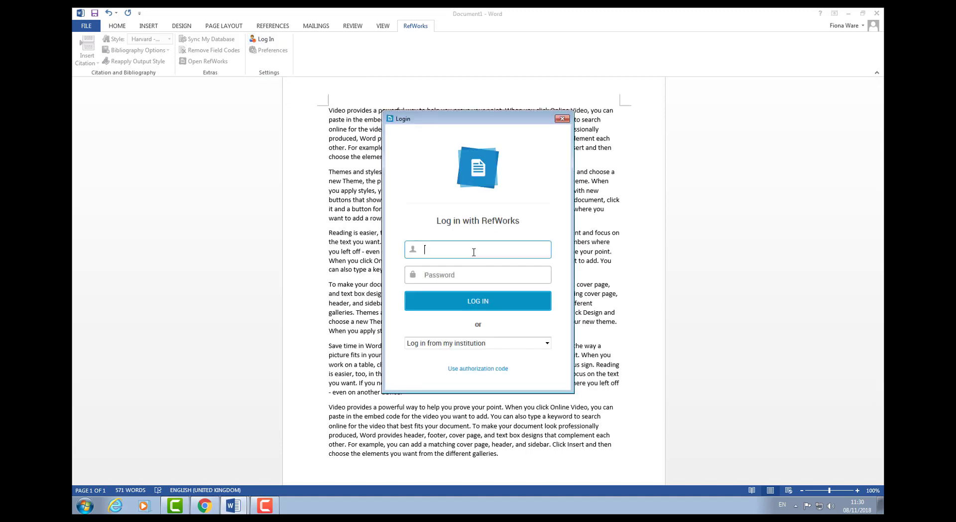
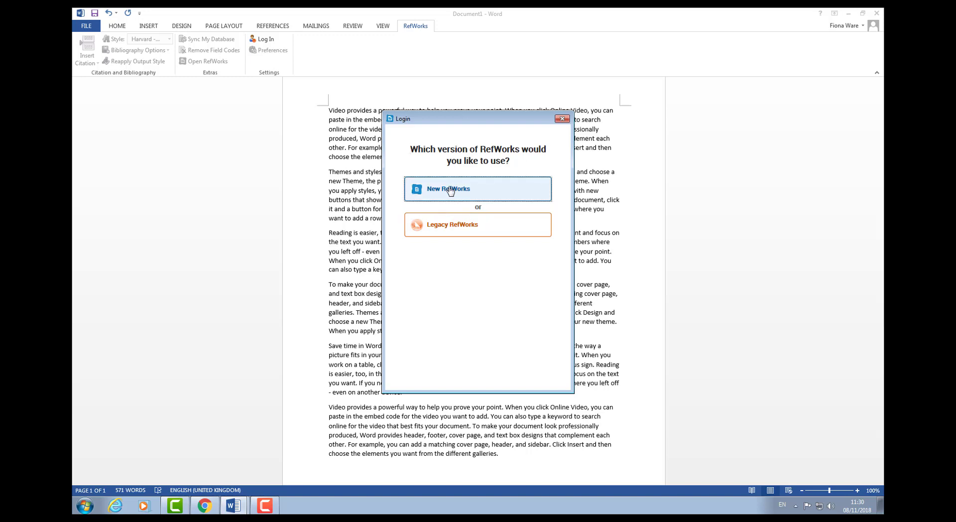
left_click(478, 189)
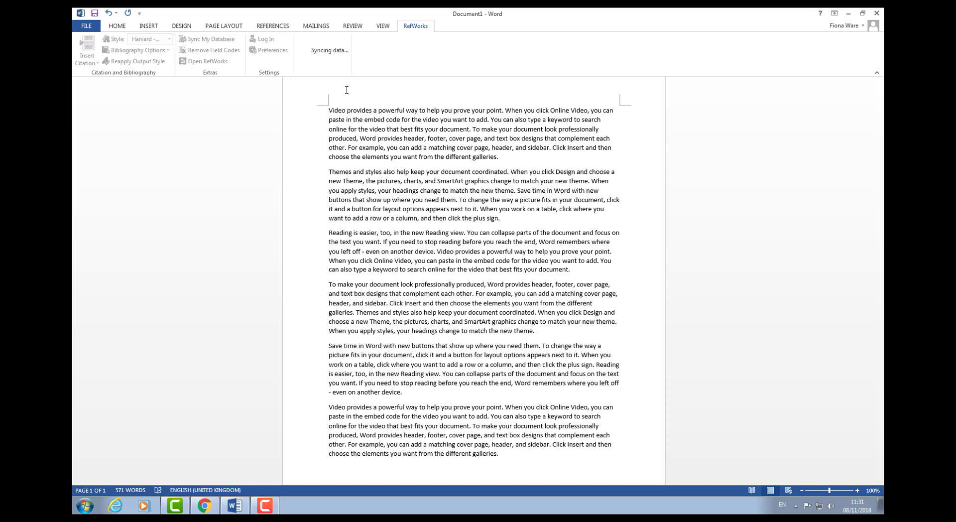
Choose Harvard from the RefWorks Style dropdown once syncing finishes
left_click(150, 38)
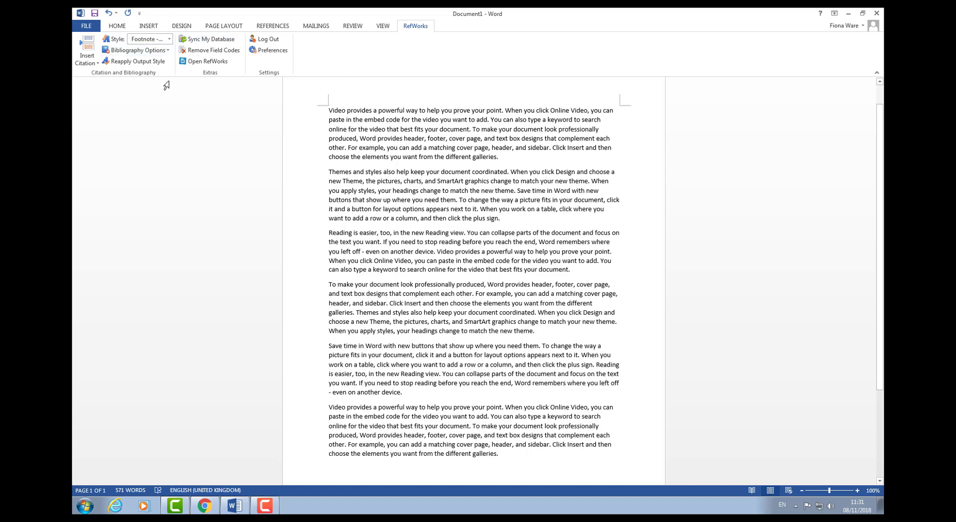
left_click(86, 49)
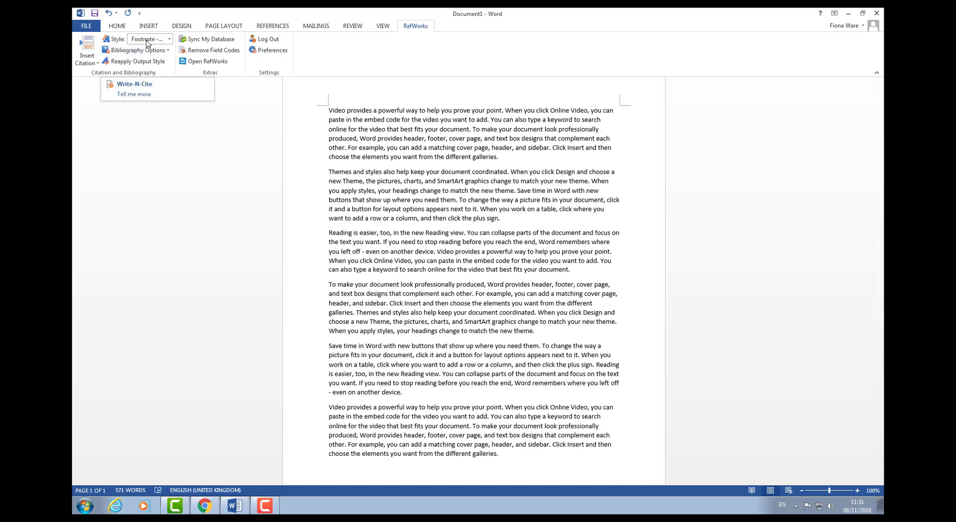
left_click(169, 39)
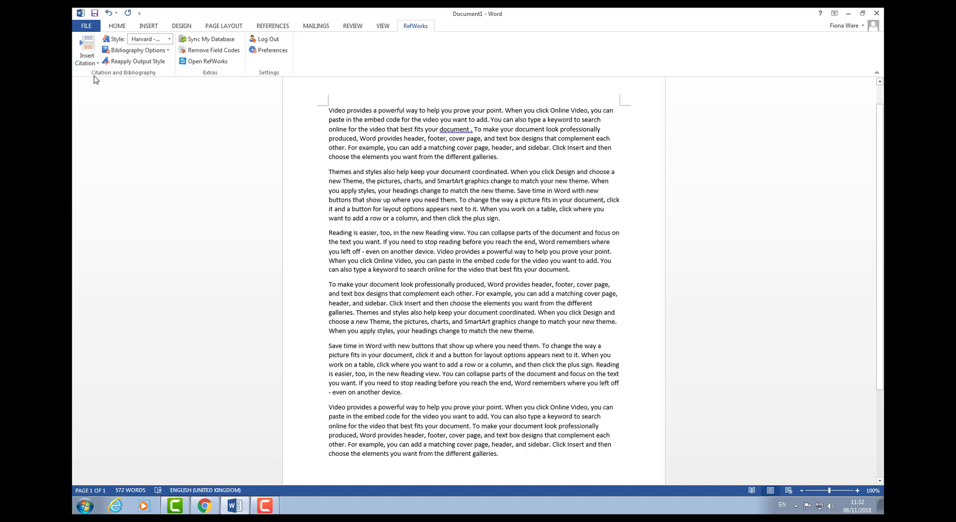
Insert a (Casey, 2012) citation from the Literature review folder after 'document'
left_click(86, 49)
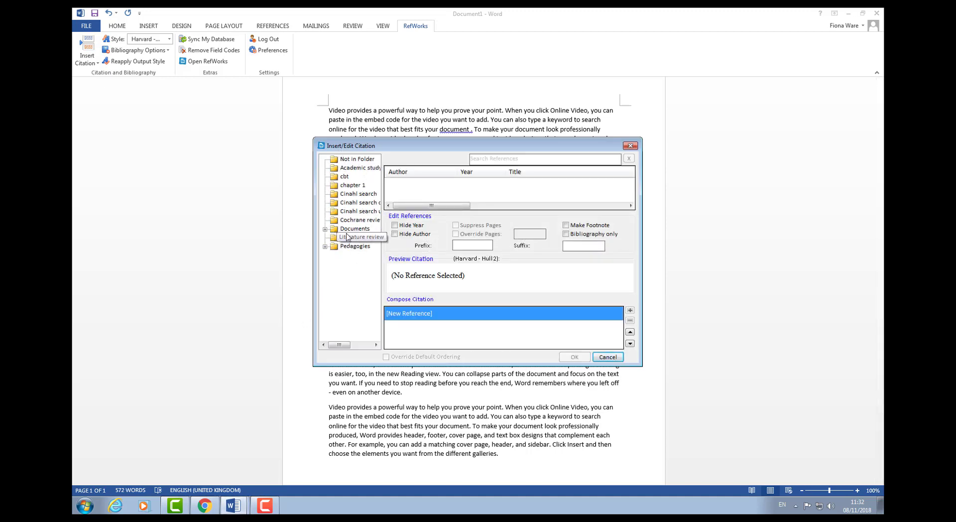
left_click(363, 237)
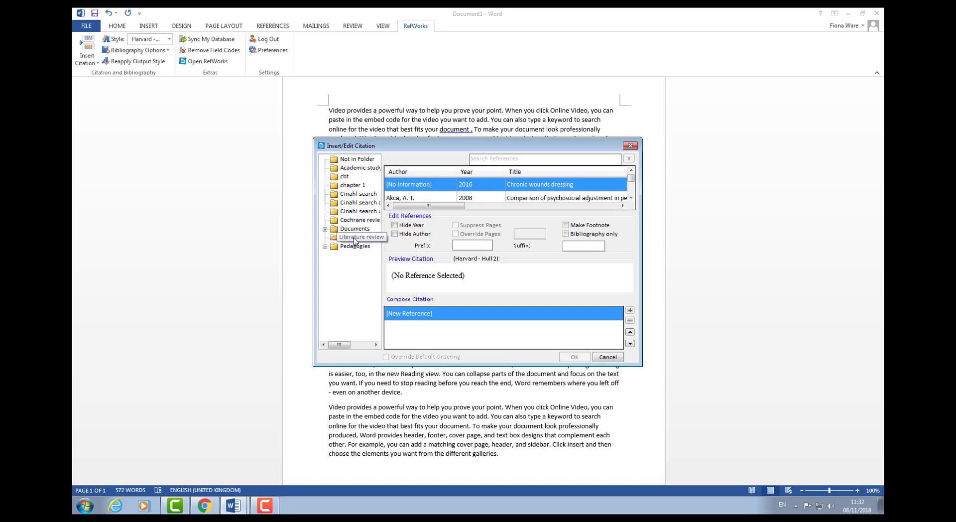
left_click(360, 237)
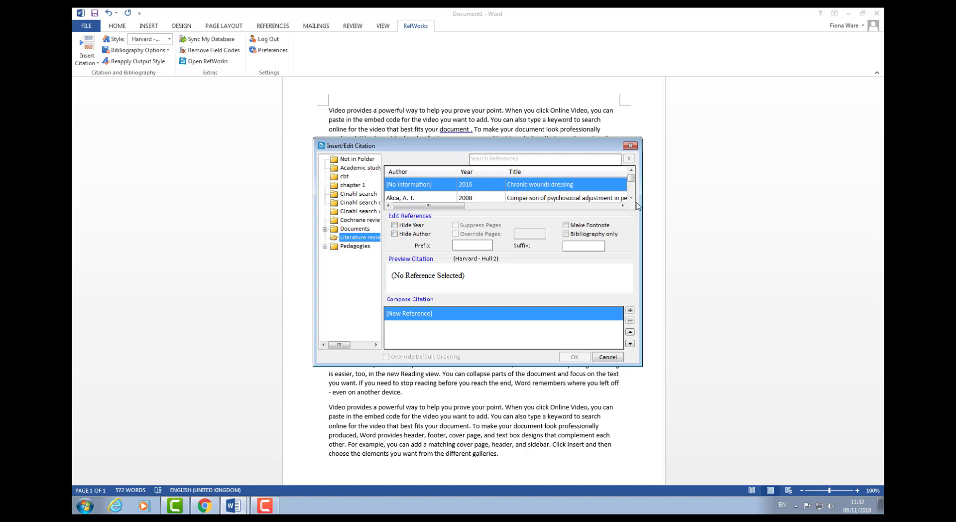
left_click(631, 198)
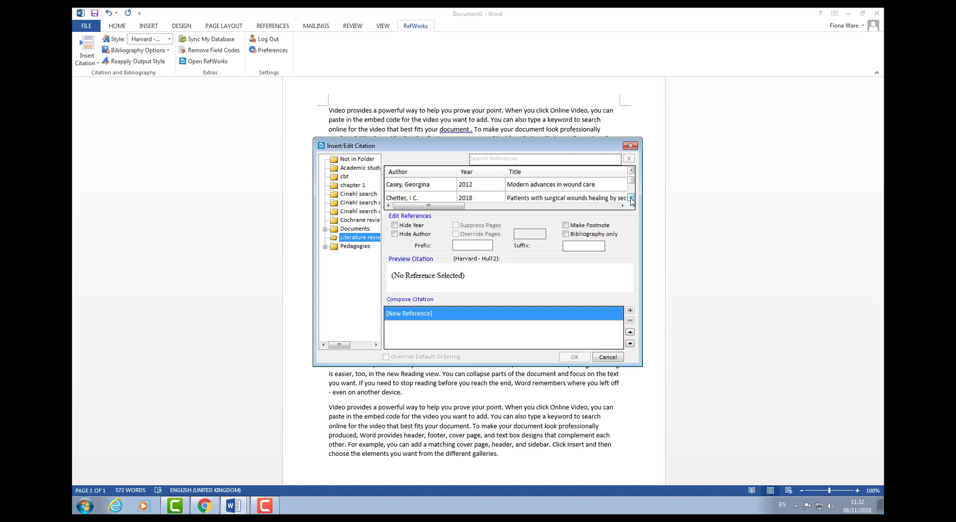
left_click(542, 184)
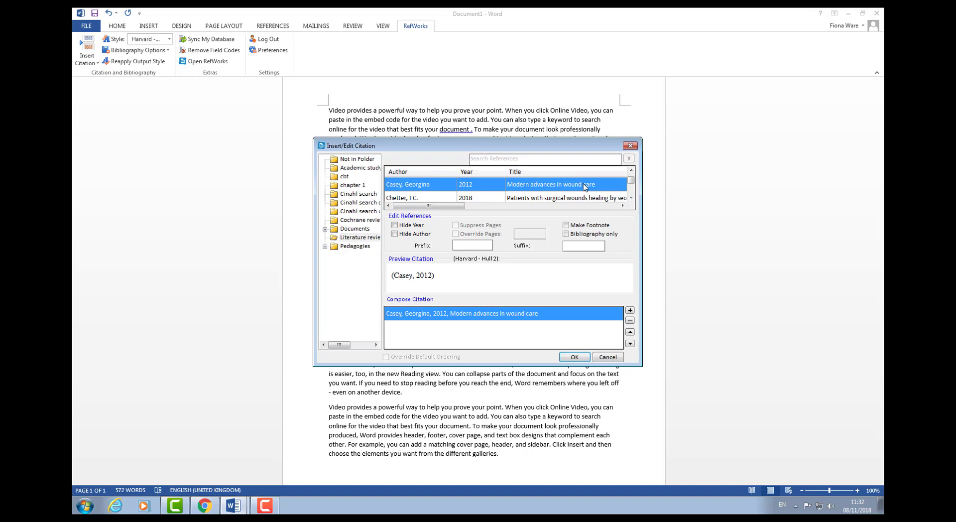
left_click(573, 357)
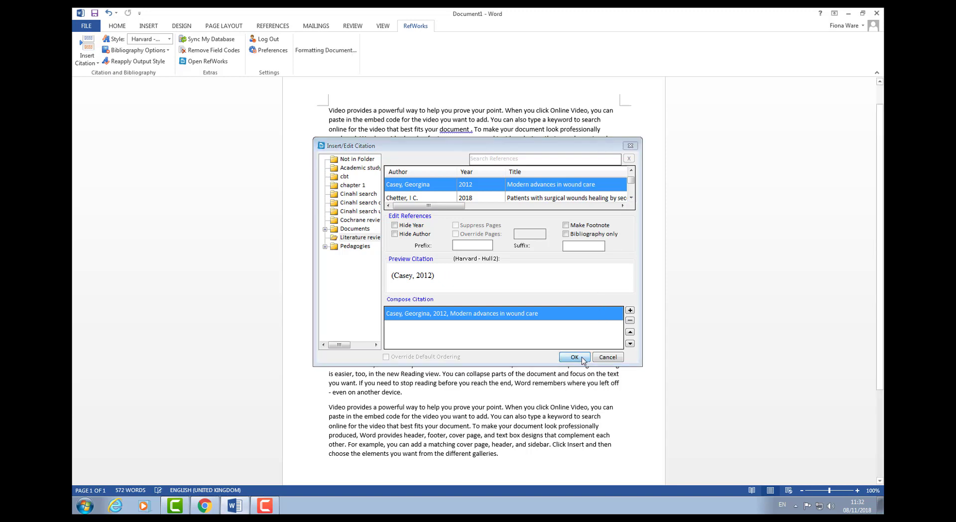
left_click(573, 357)
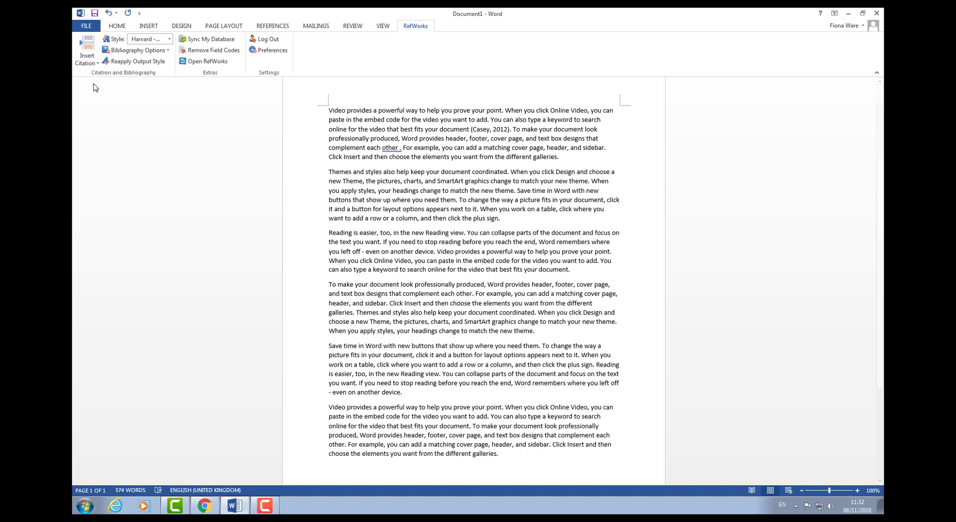
Cite Williams 2008, then edit it to add Chetter 2018 from Literature review
left_click(86, 50)
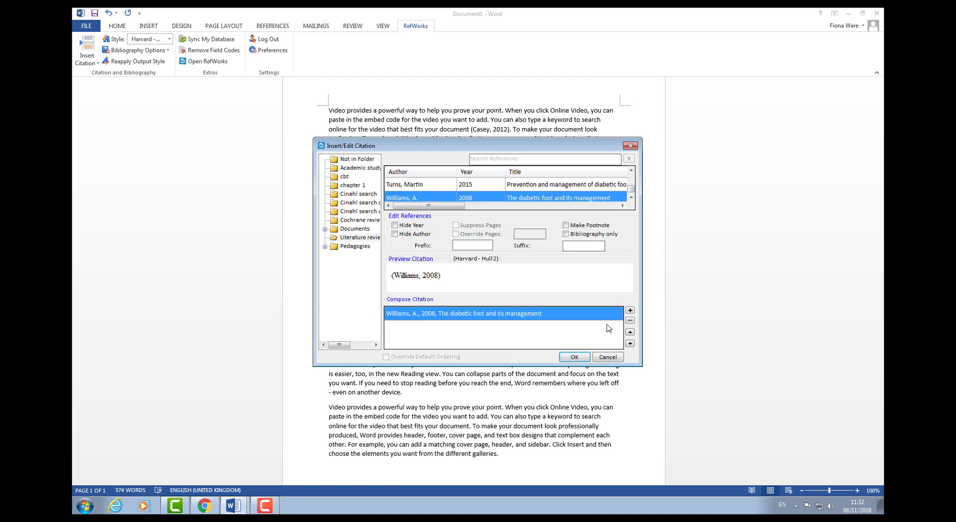
left_click(573, 357)
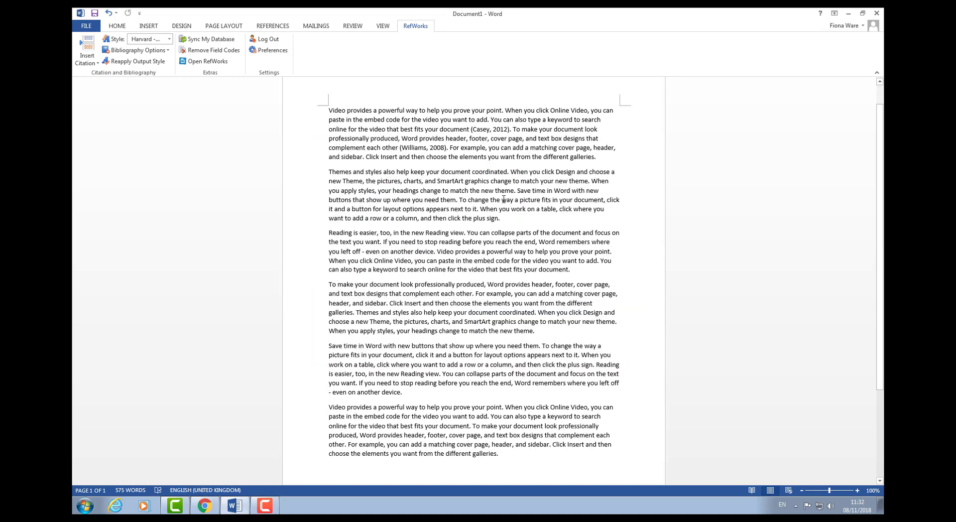
mouse_move(500, 212)
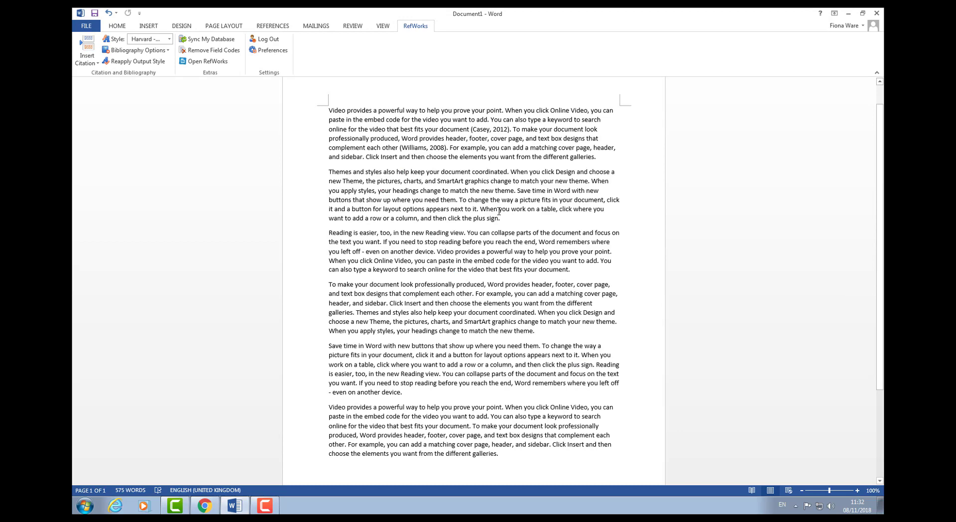
left_click(86, 54)
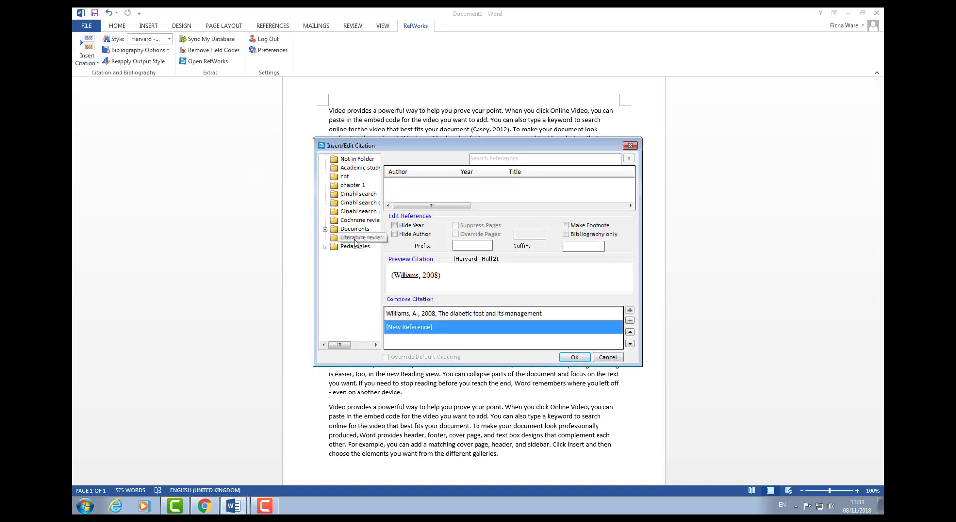
left_click(359, 237)
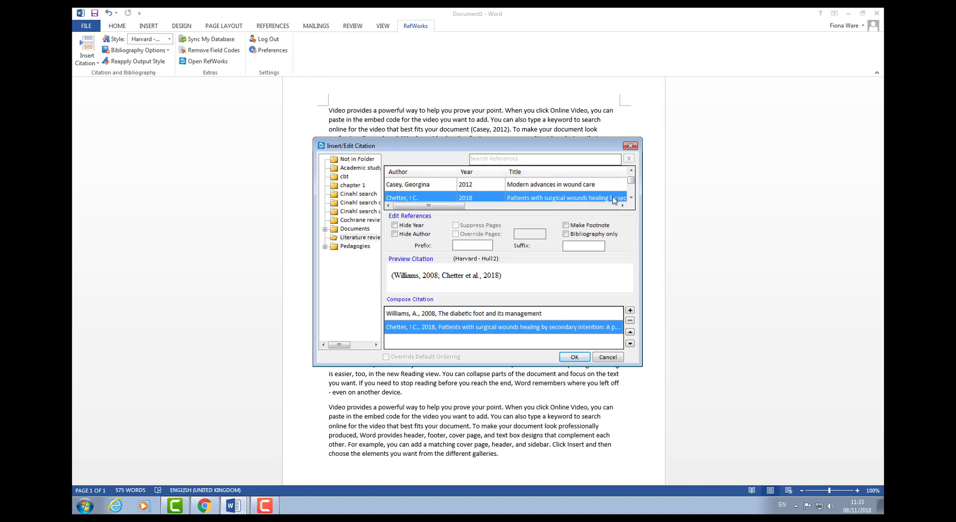
left_click(573, 357)
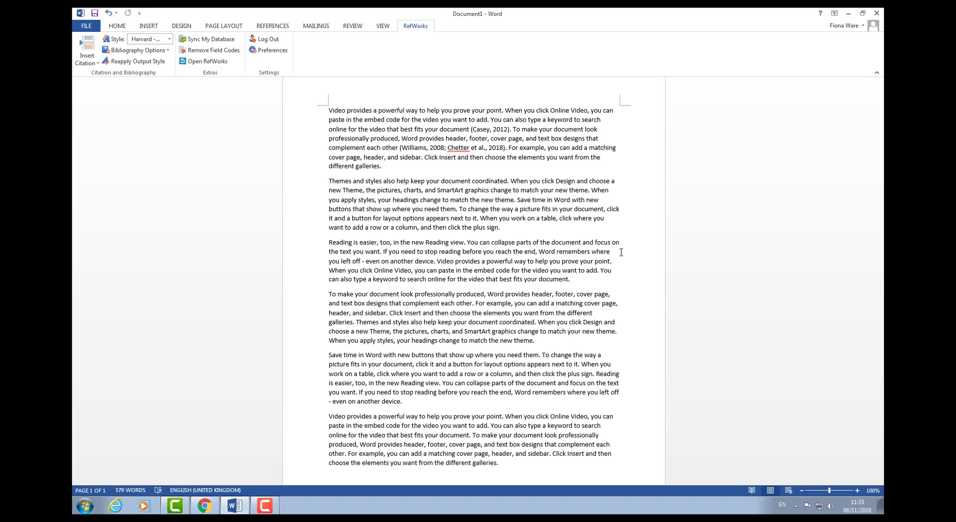
left_click(506, 147)
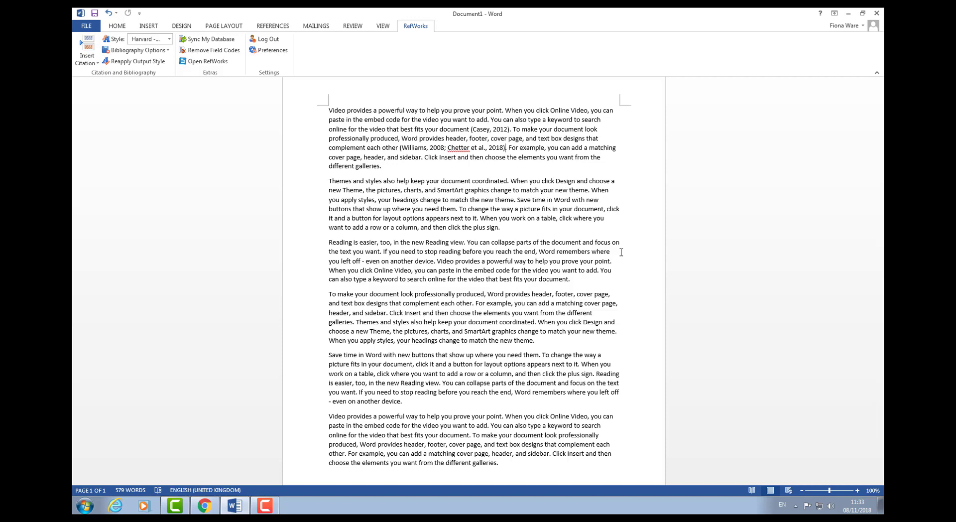
scroll("down", 3)
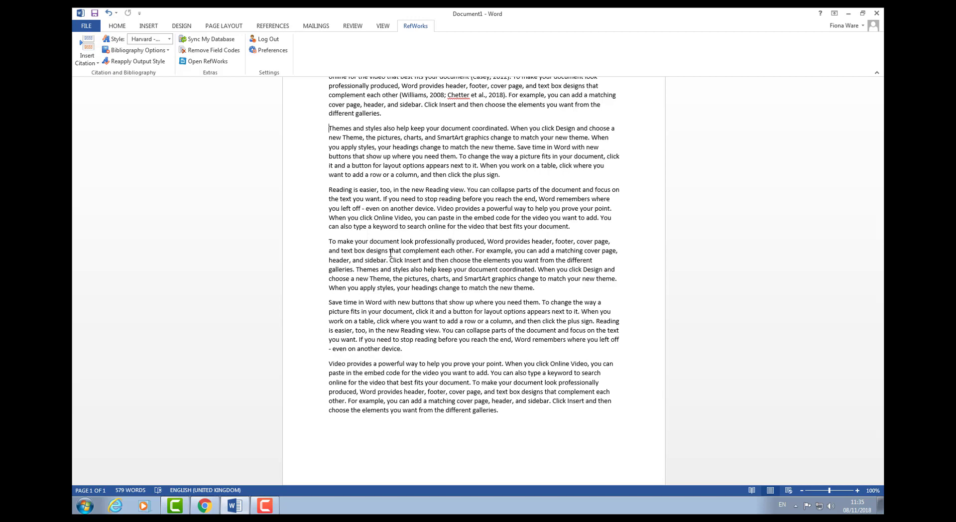
Cite East 2013 with Hide Author ticked and type 'East et al.' before (2013)
left_click(87, 52)
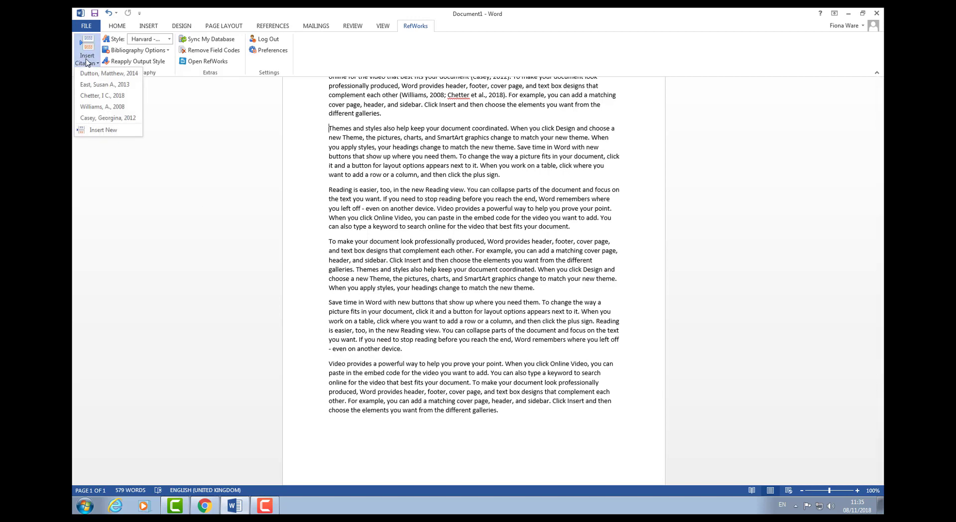
left_click(103, 130)
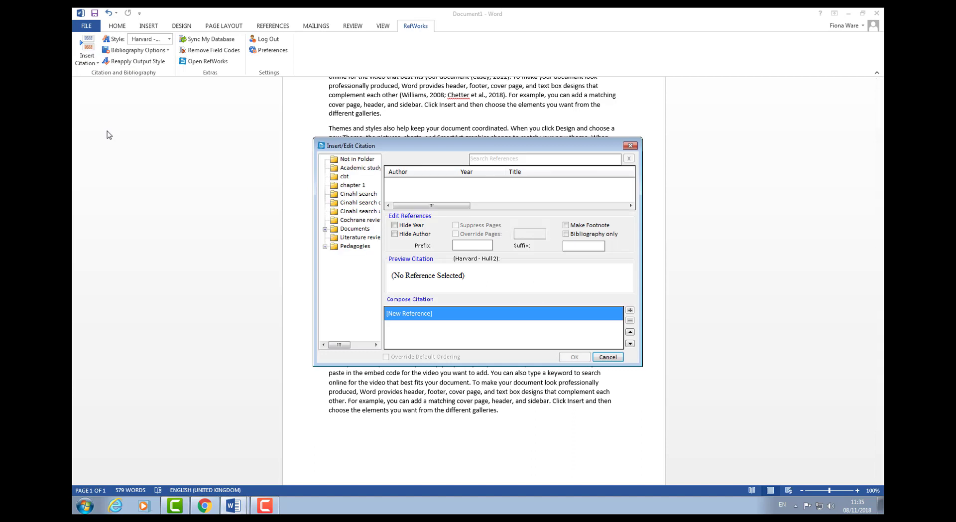
left_click(359, 237)
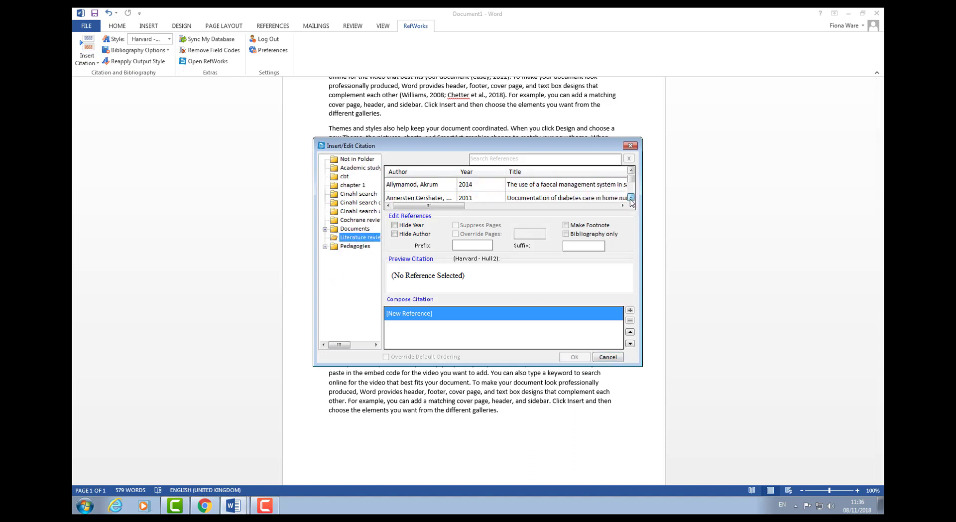
left_click(630, 198)
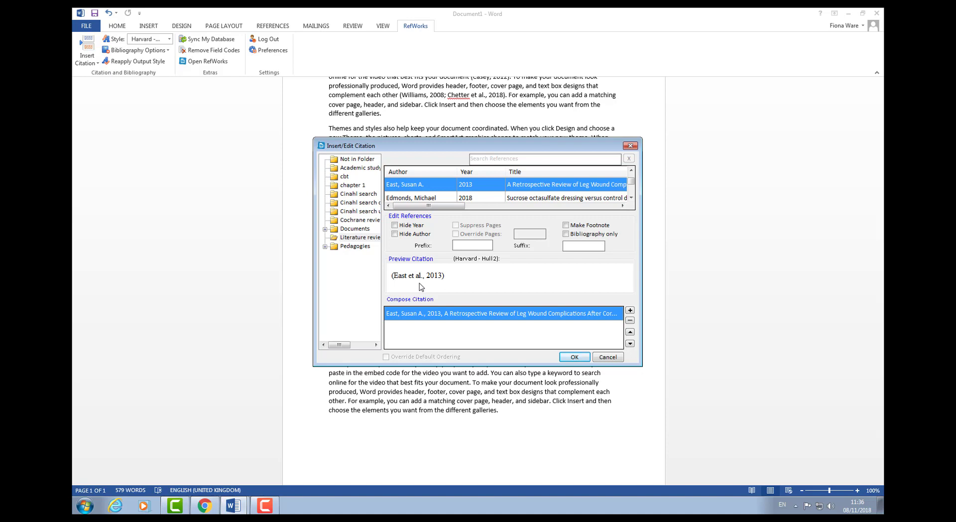
mouse_move(404, 277)
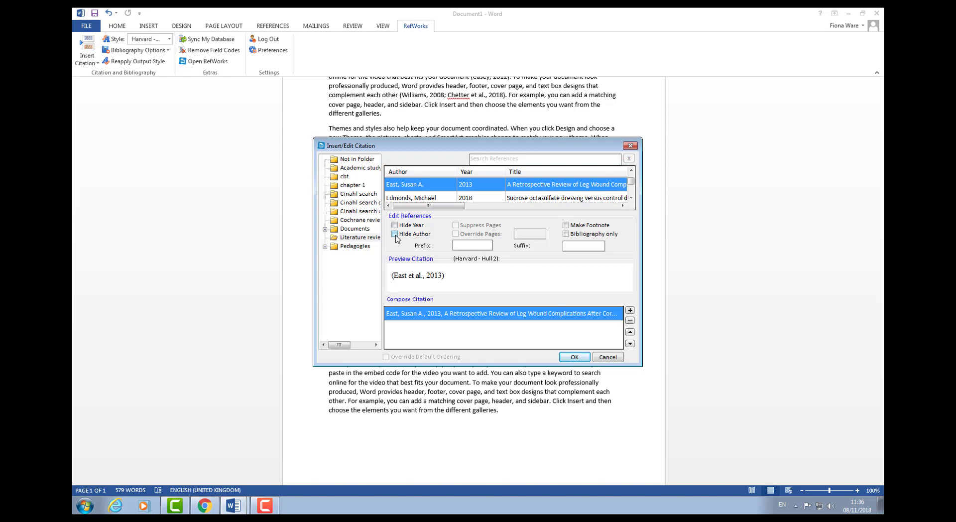
left_click(395, 234)
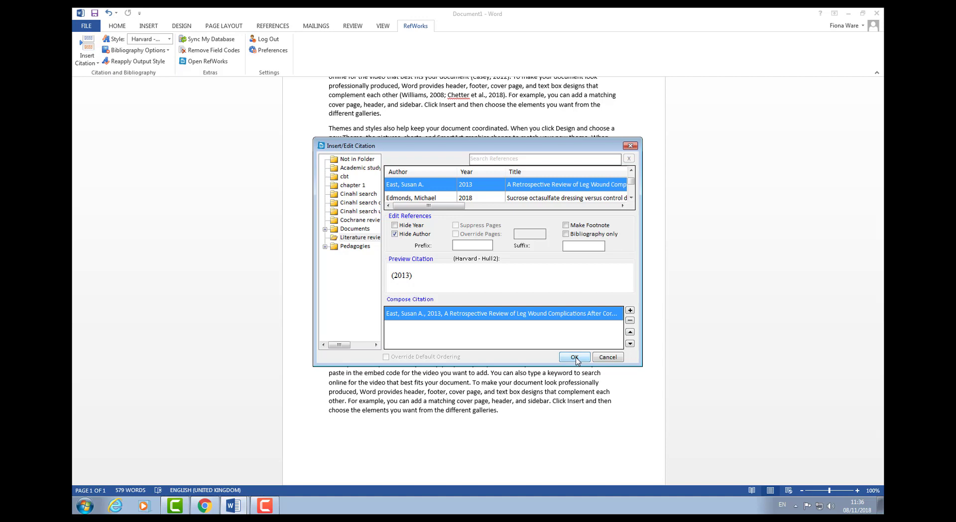
left_click(574, 356)
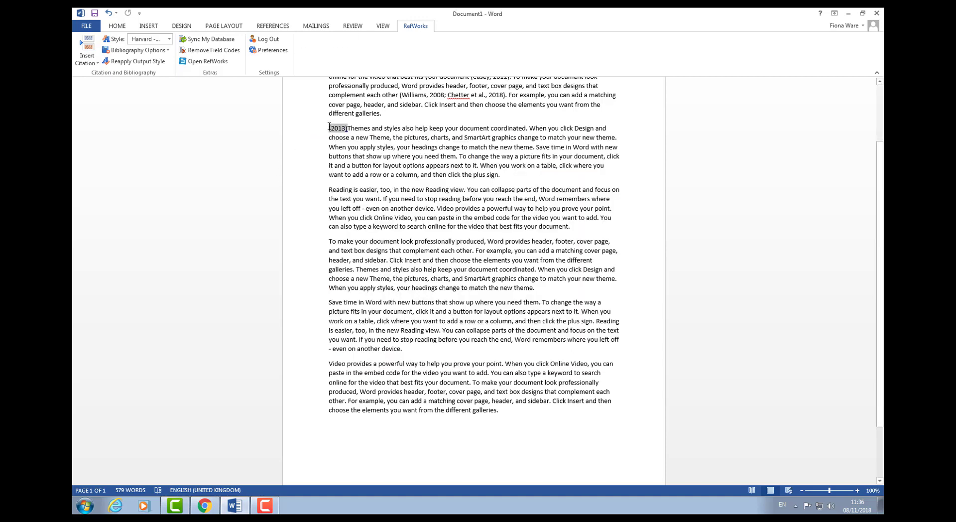
type("East et al.")
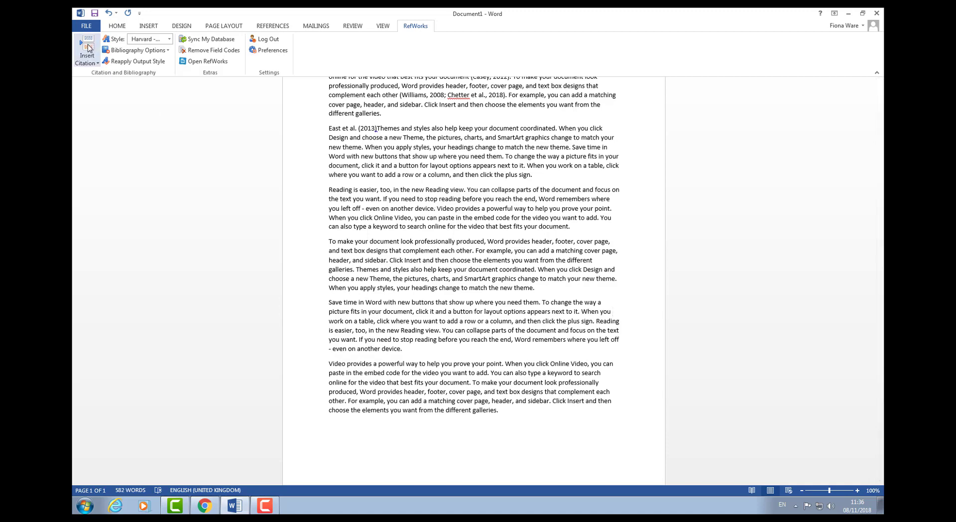
Add (Dutton et al., 2014) after 'another device' from the recent citations list
left_click(86, 49)
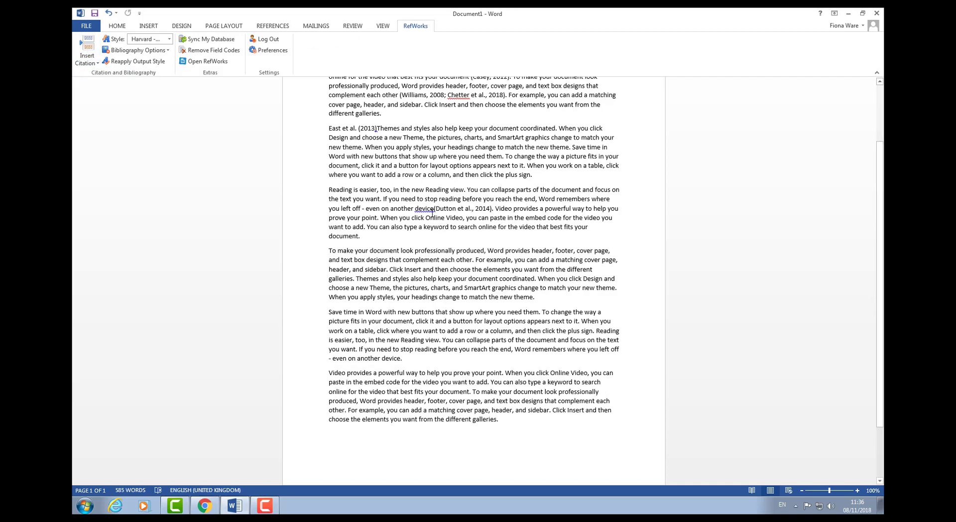
left_click(460, 208)
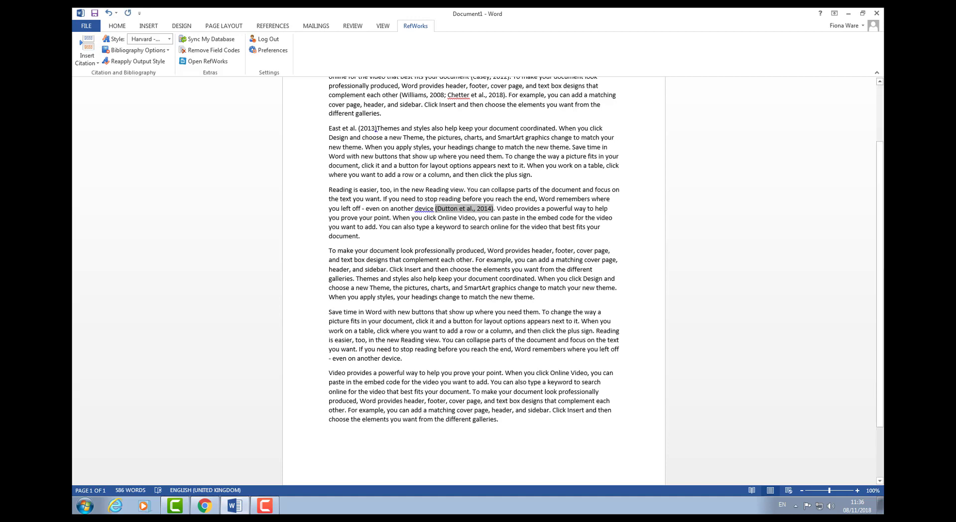
left_click(87, 49)
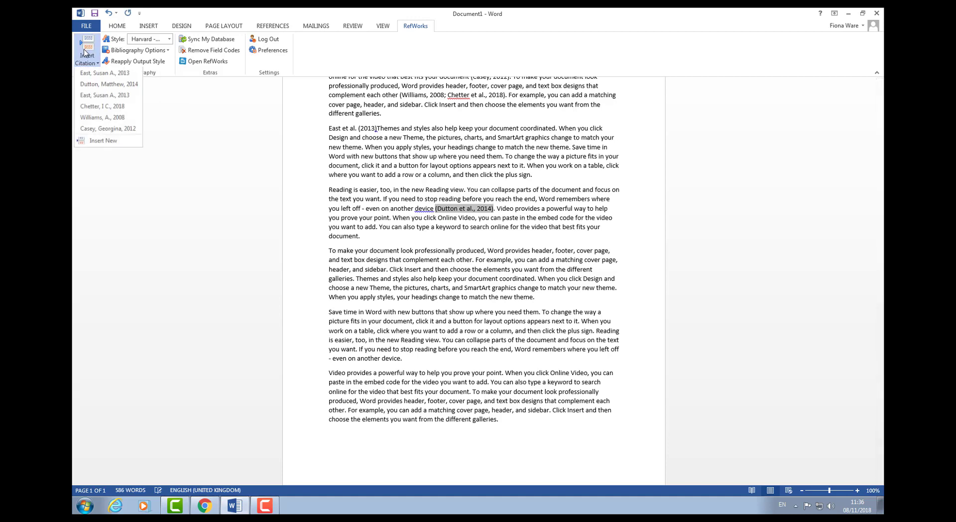
mouse_move(531, 247)
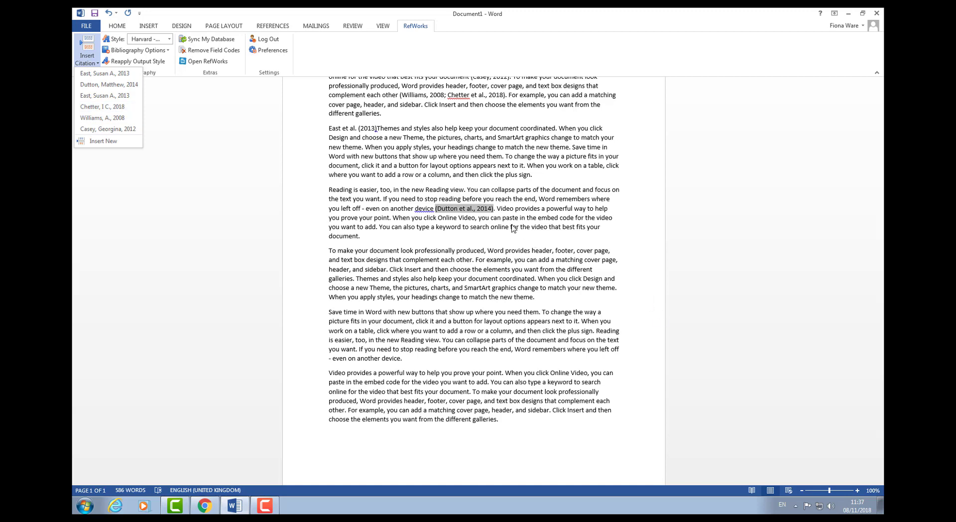
mouse_move(512, 229)
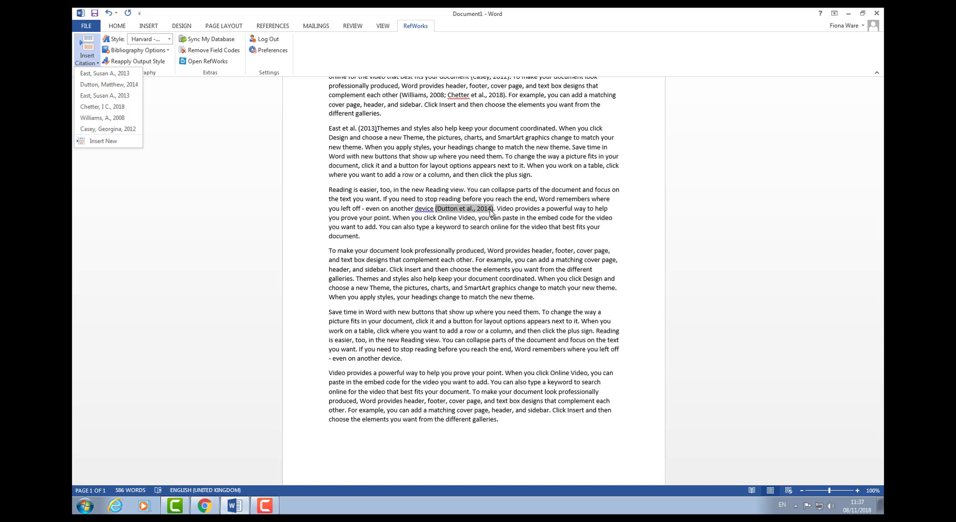
left_click(359, 237)
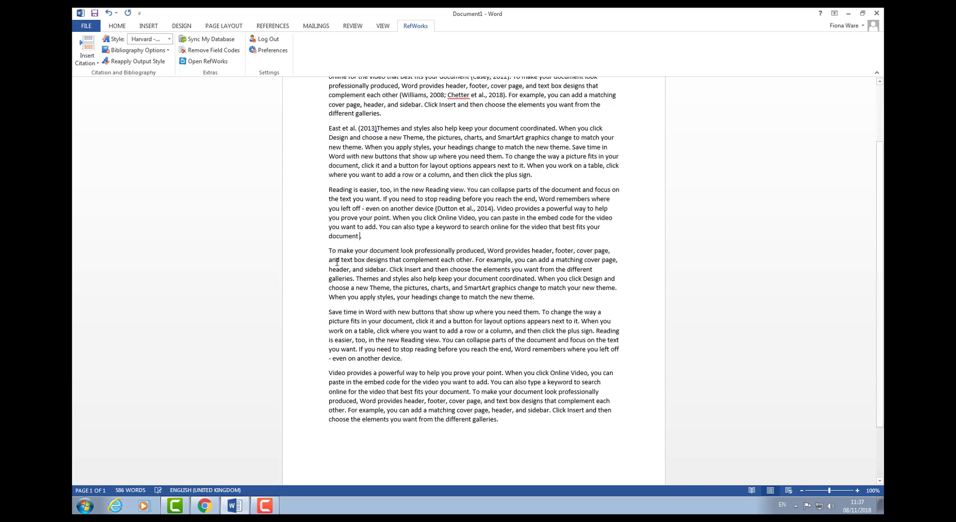
left_click(86, 49)
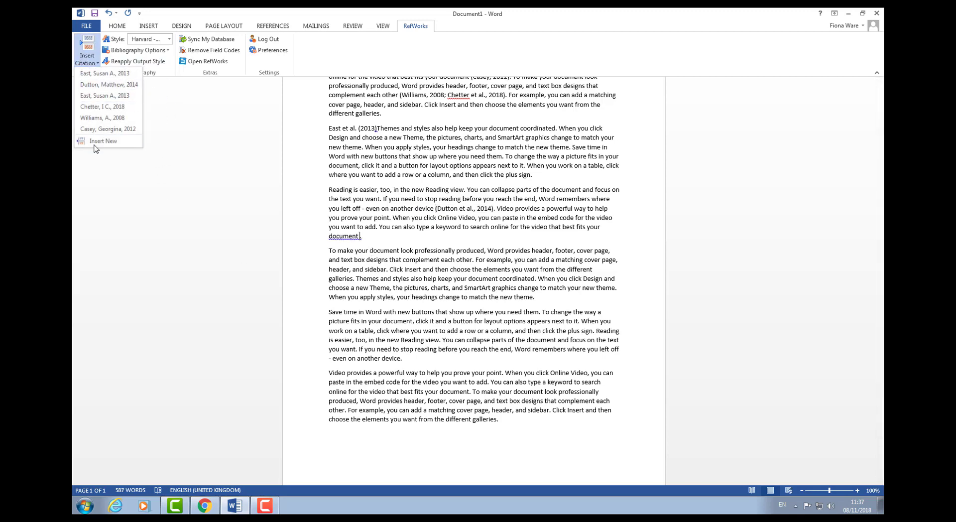
Cite Moakes 2012 with suffix 53, giving (Moakes, 2012:53) after 'document'
left_click(103, 141)
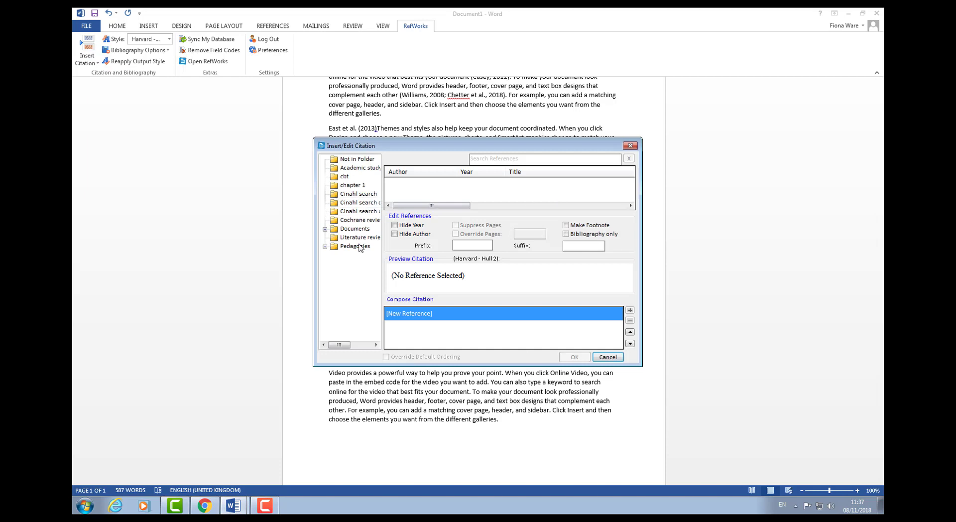
left_click(360, 237)
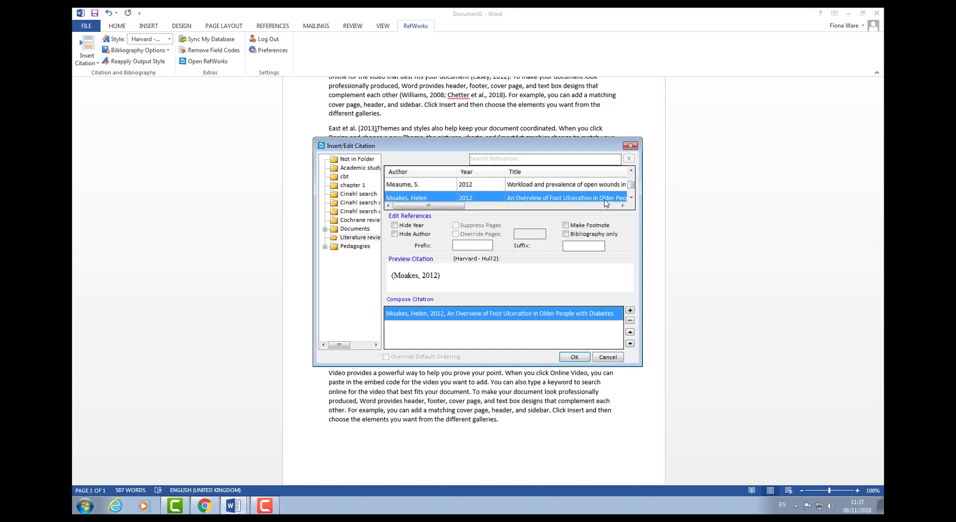
mouse_move(554, 286)
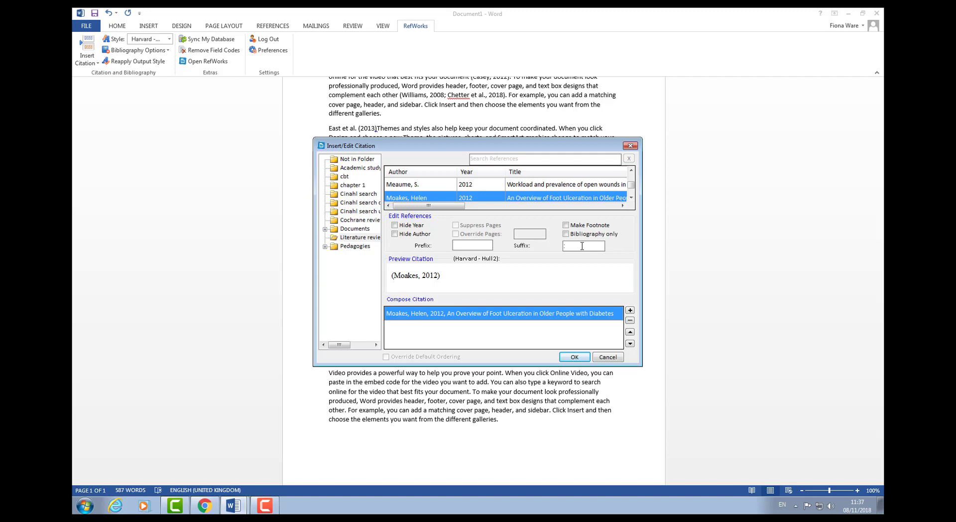
type("53")
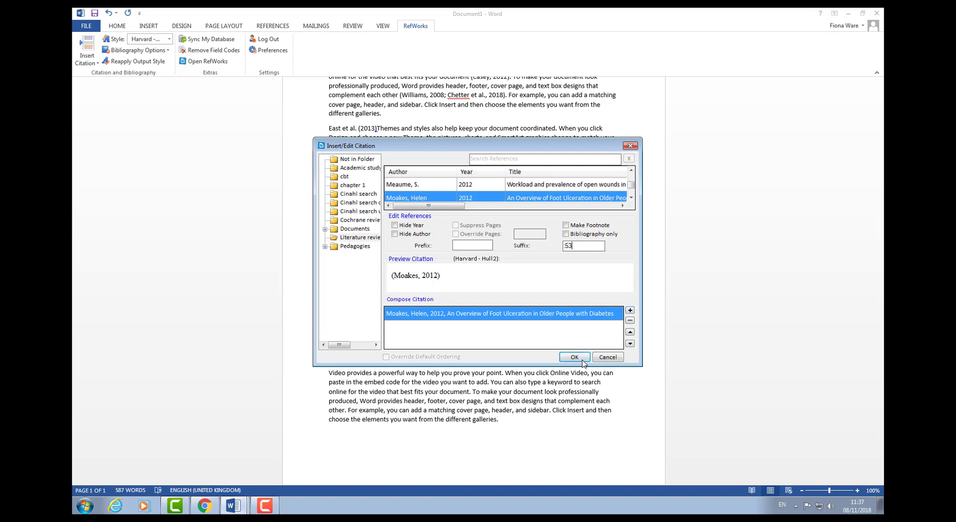
left_click(573, 356)
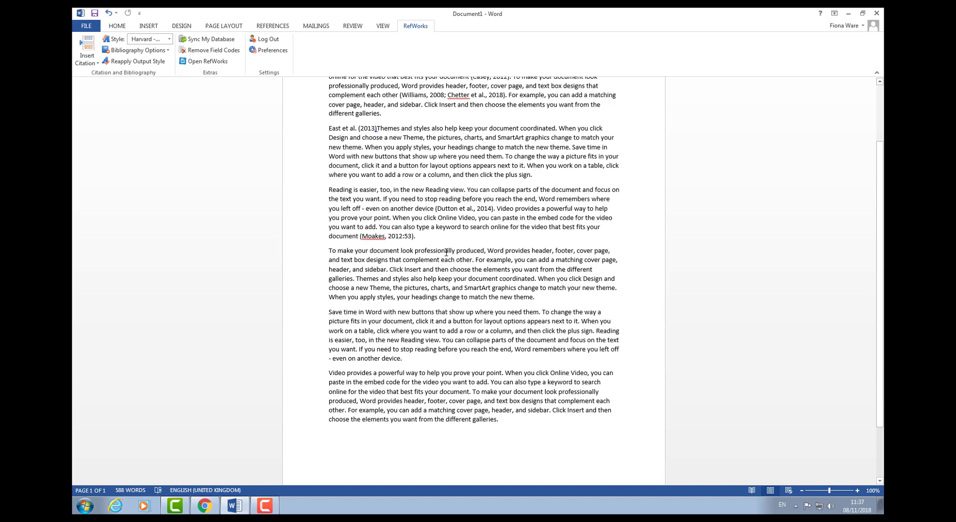
Insert (Stephen-Haynes et al., 2014) from the Literature review folder after the new-theme sentence
left_click(414, 236)
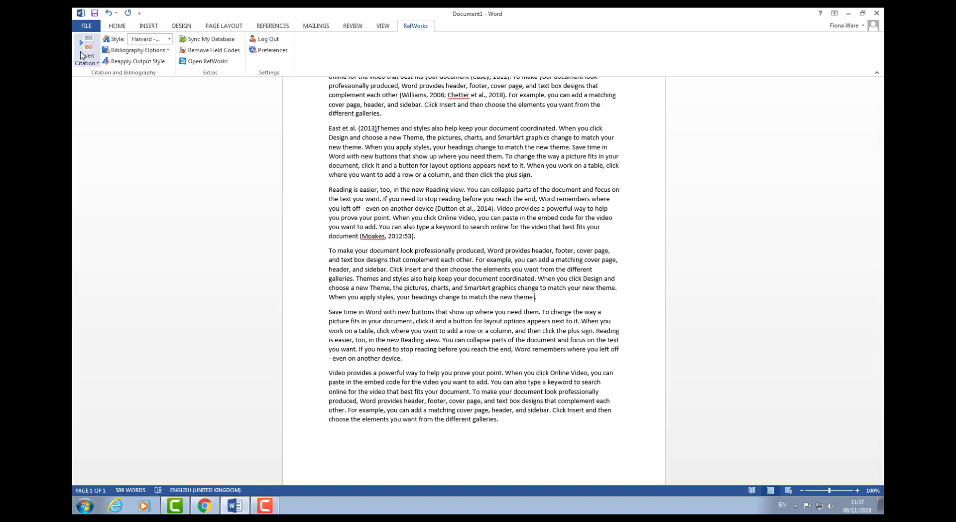
left_click(87, 49)
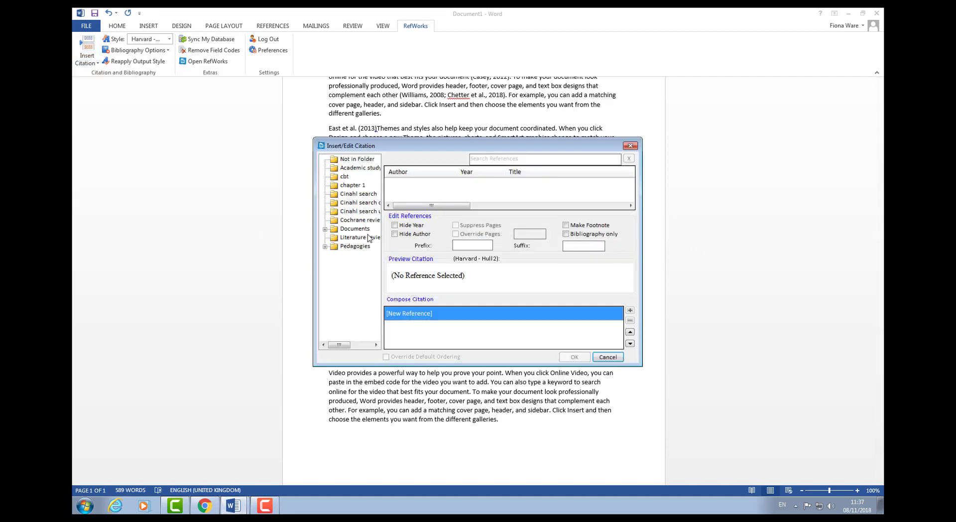
left_click(362, 237)
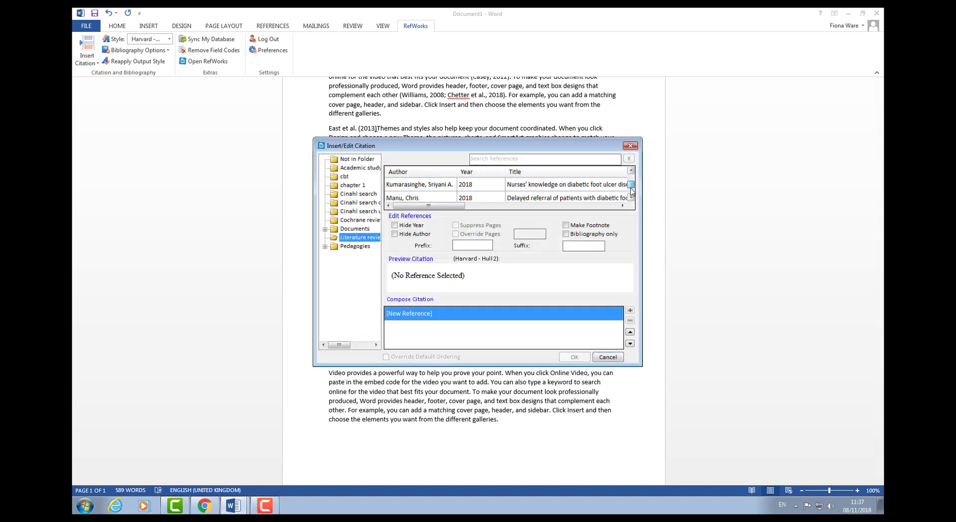
left_click(567, 197)
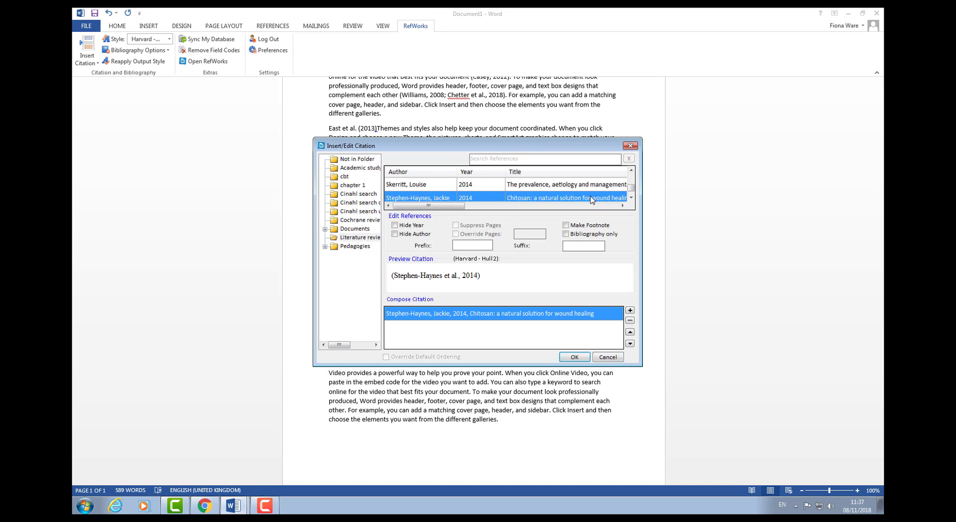
left_click(573, 357)
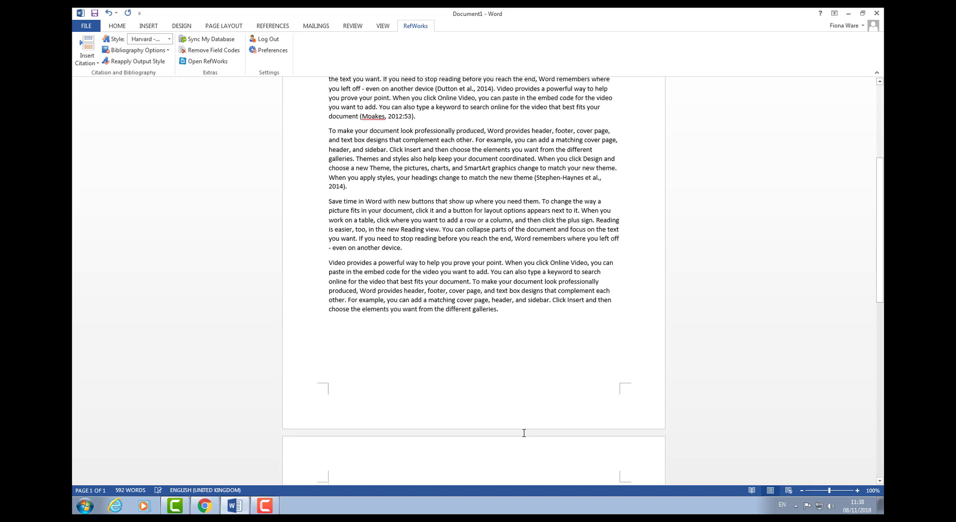
Type the 'Reference list' heading on the new second page
type("Referen")
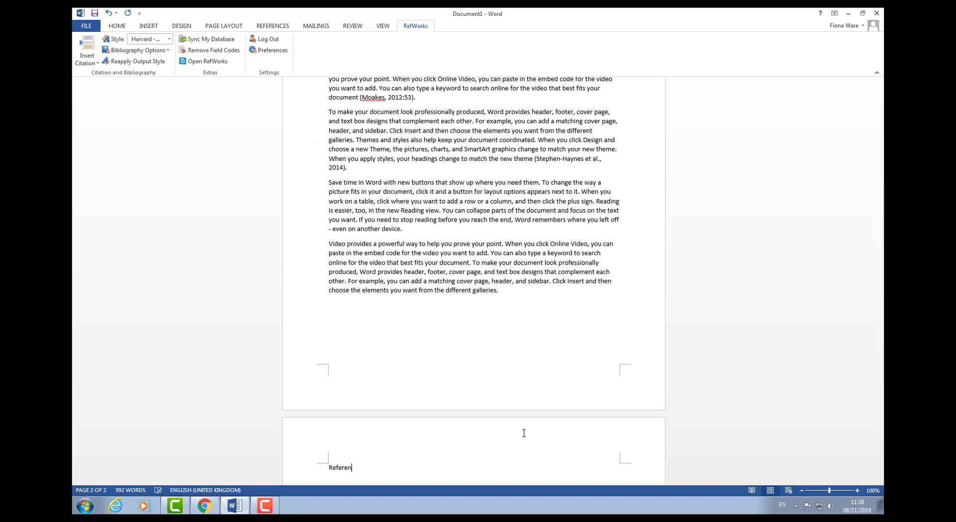
type("ce list")
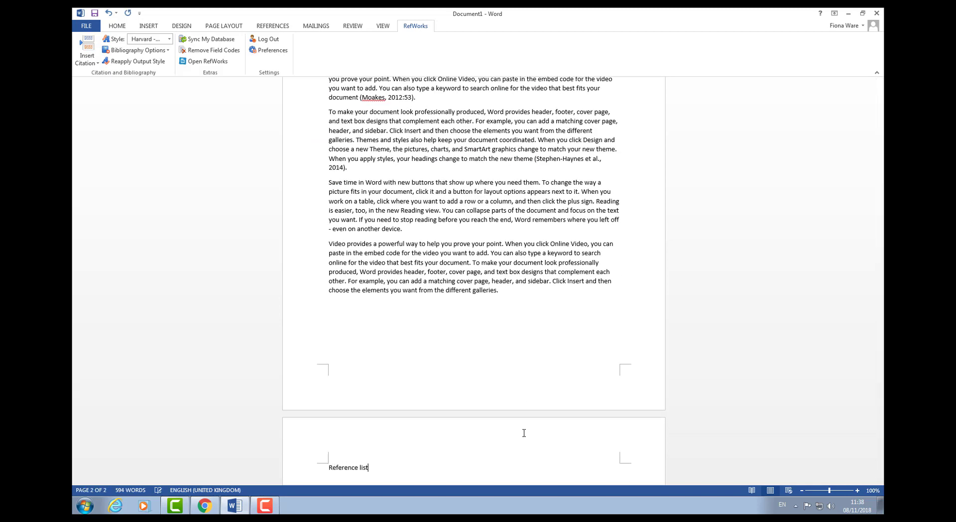
scroll("down", 3)
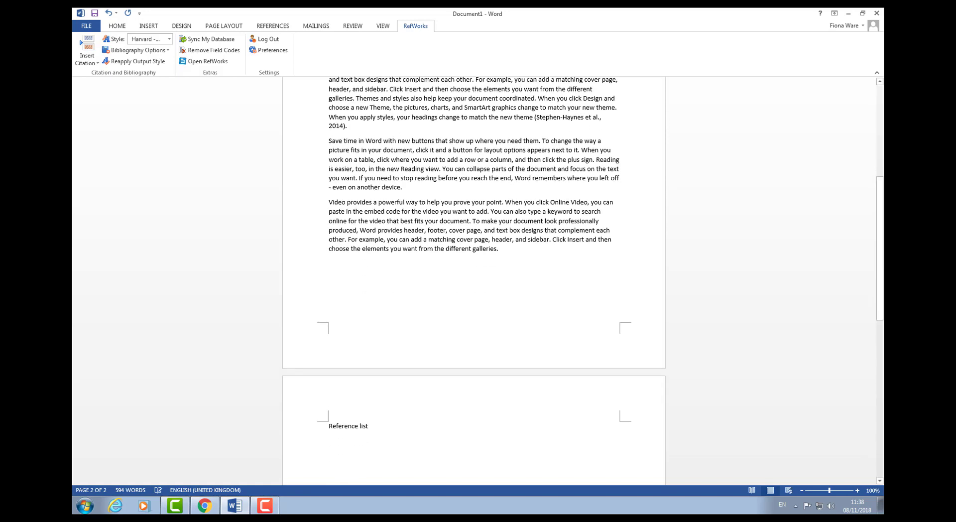
scroll("down", 3)
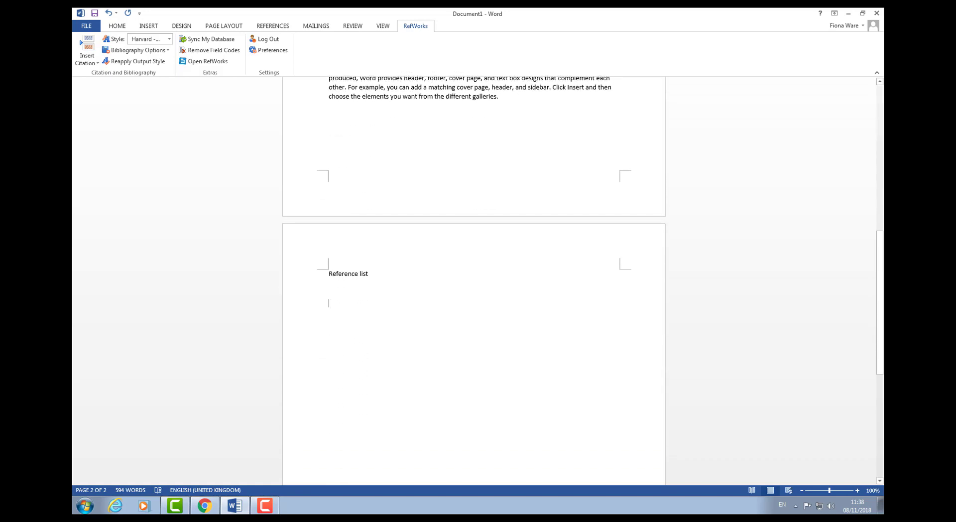
mouse_move(459, 160)
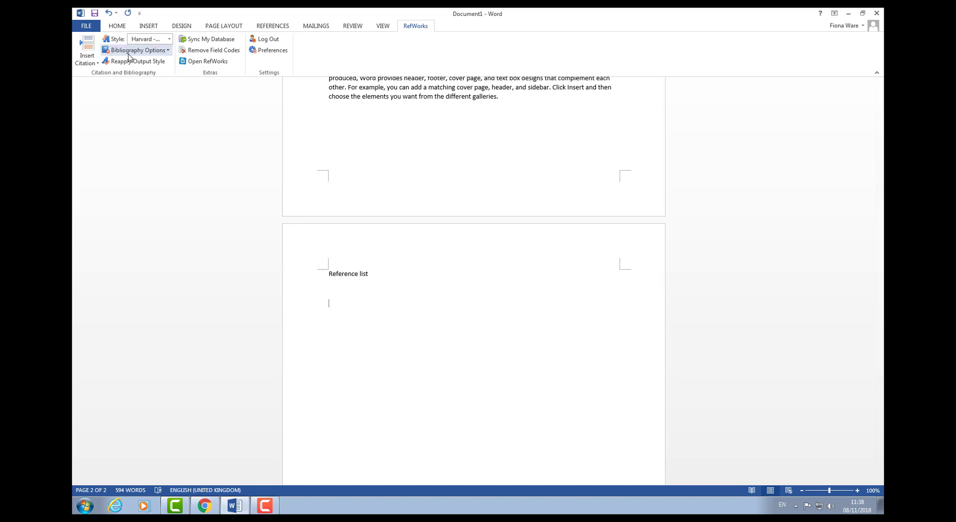
Insert the seven-entry Harvard bibliography, Casey through Williams, and click below it
left_click(136, 50)
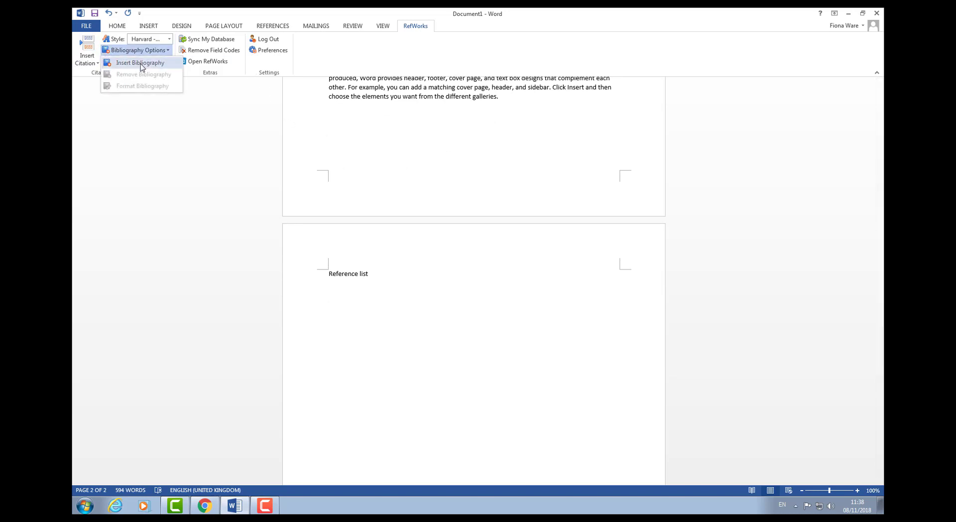
left_click(141, 63)
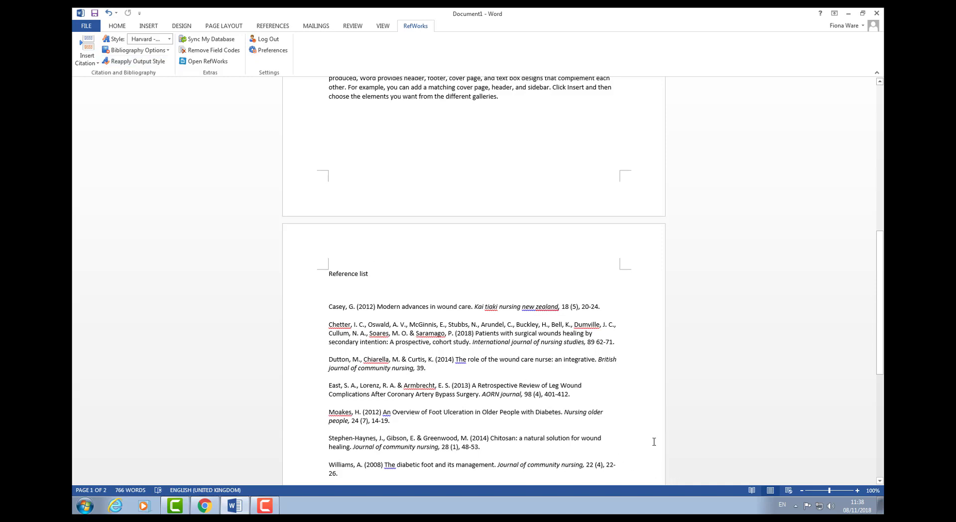
scroll("down", 3)
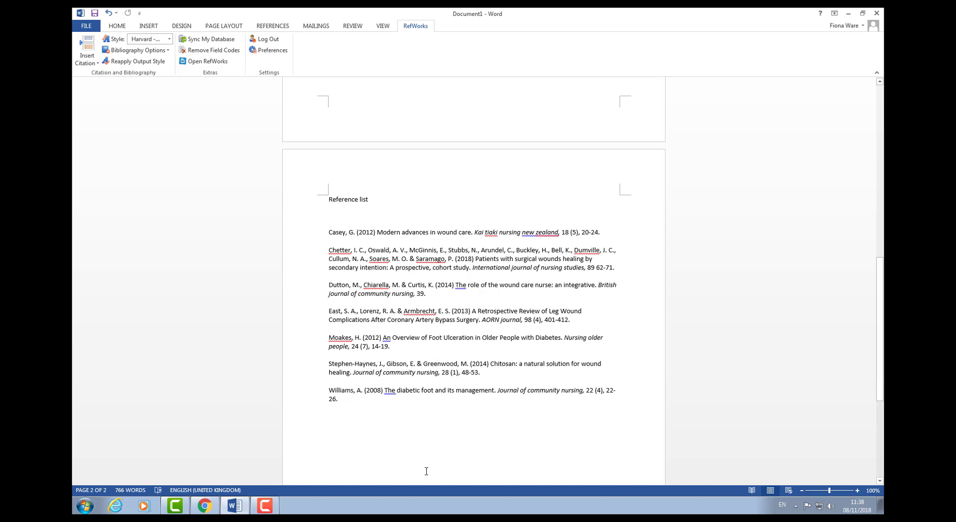
left_click(329, 416)
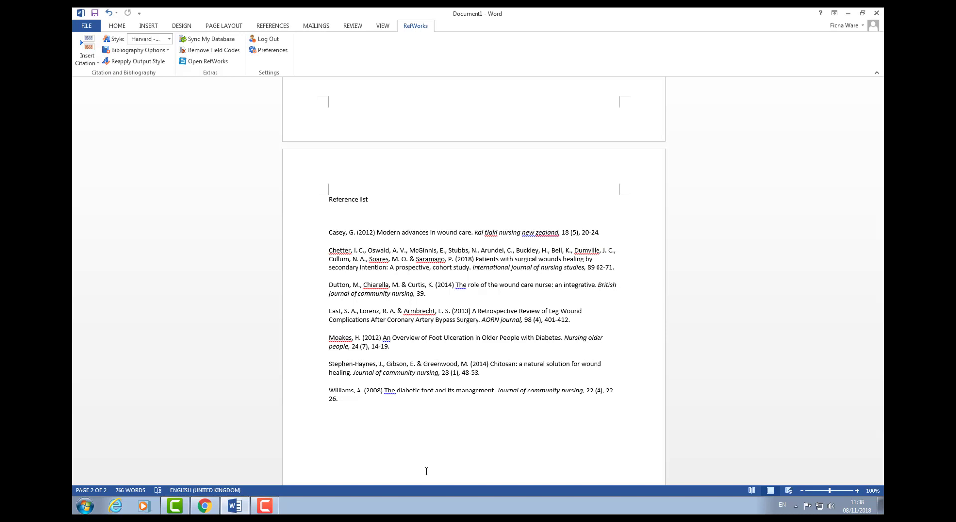
left_click(329, 416)
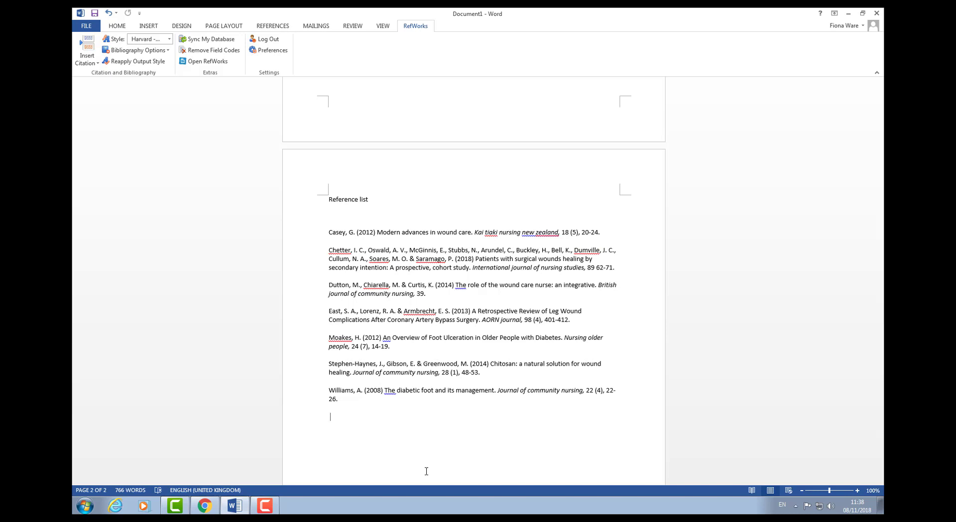